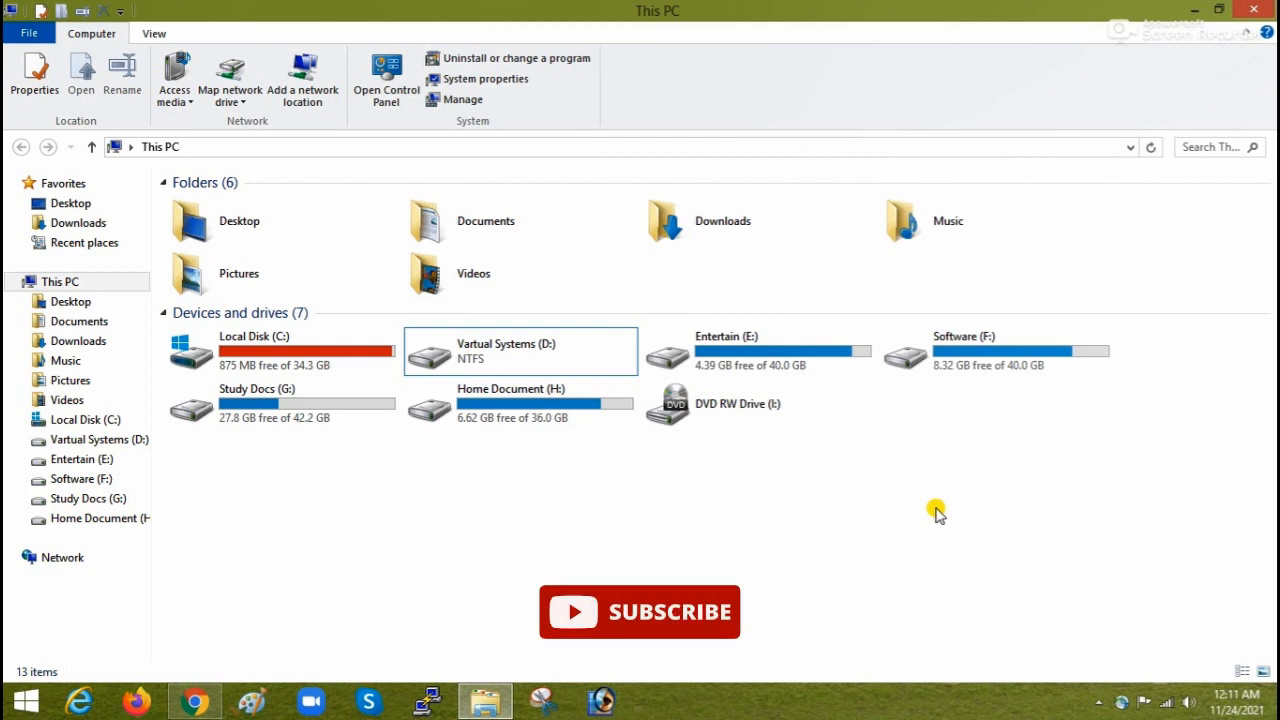
Run the error check on drive D: and dismiss the failure notice that Windows can't access the disk.
{"action": "left_click", "coordinate": [768, 396]}
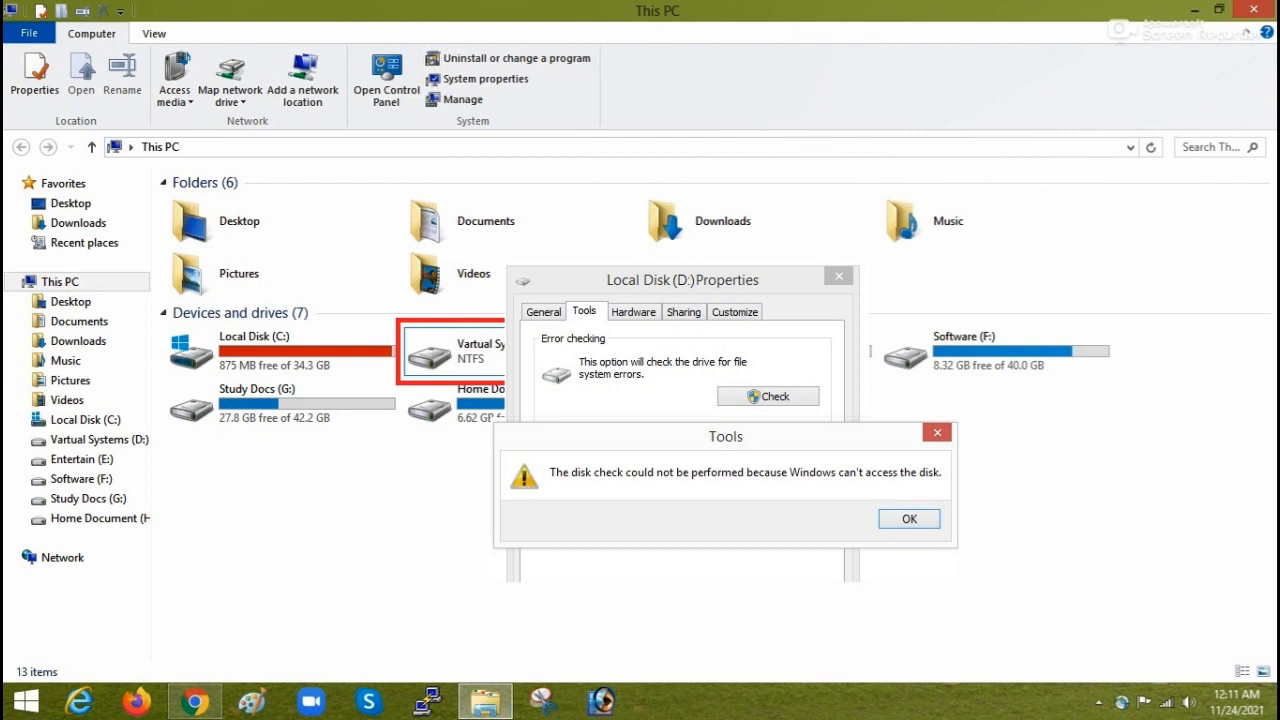
{"action": "left_click", "coordinate": [908, 518]}
{"action": "type", "text": "cmd"}
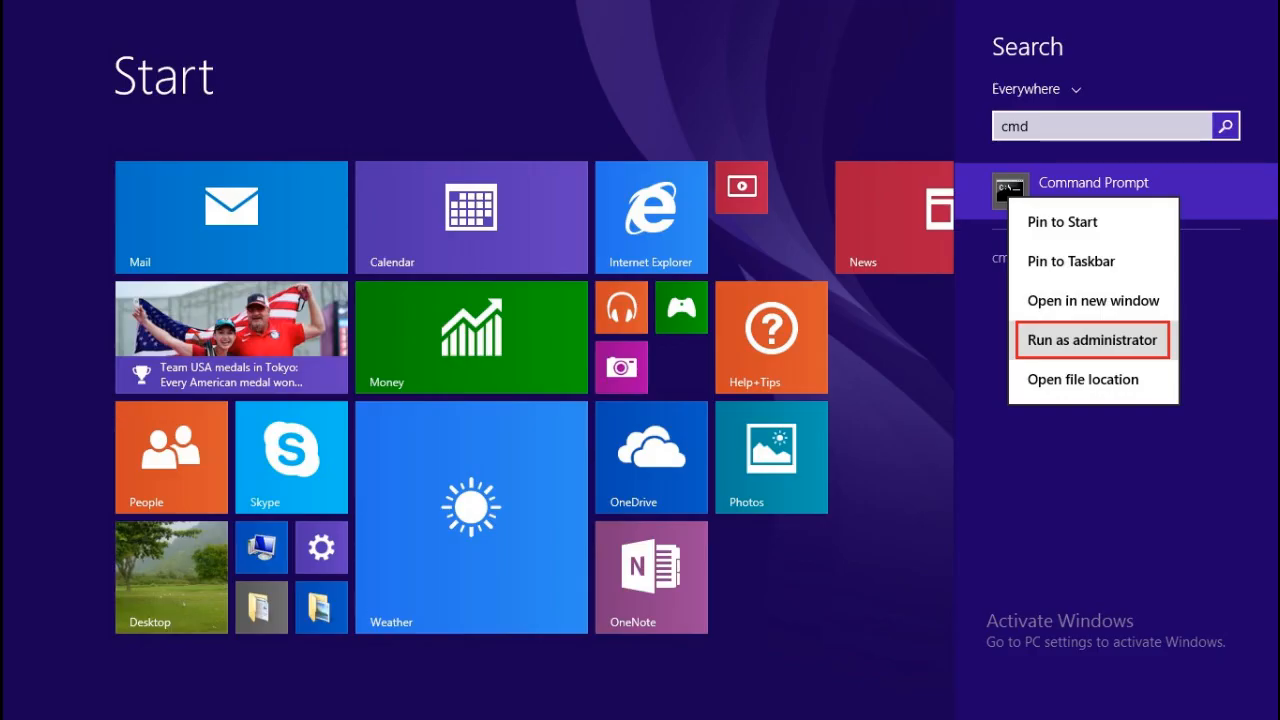
Launch Command Prompt as administrator from the Start search results for cmd.
{"action": "left_click", "coordinate": [1088, 340]}
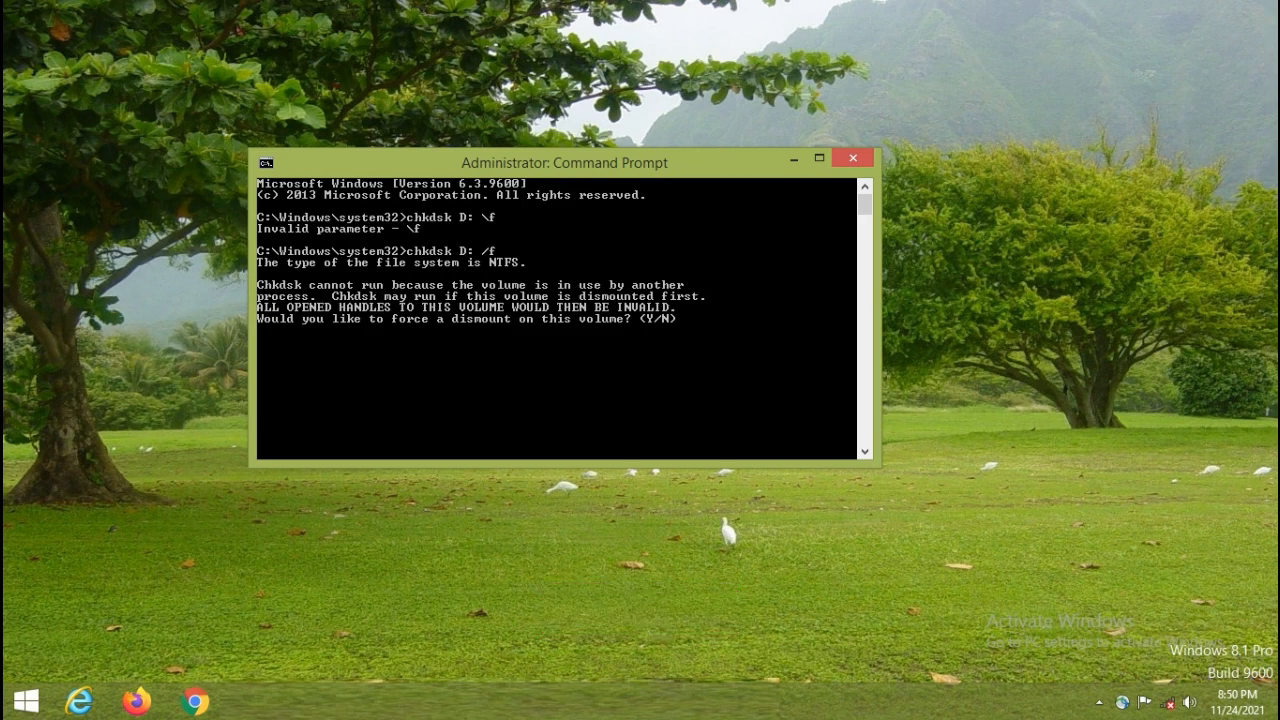
Answer Y to force drive D: to dismount so chkdsk D: /f can proceed.
{"action": "type", "text": "Y"}
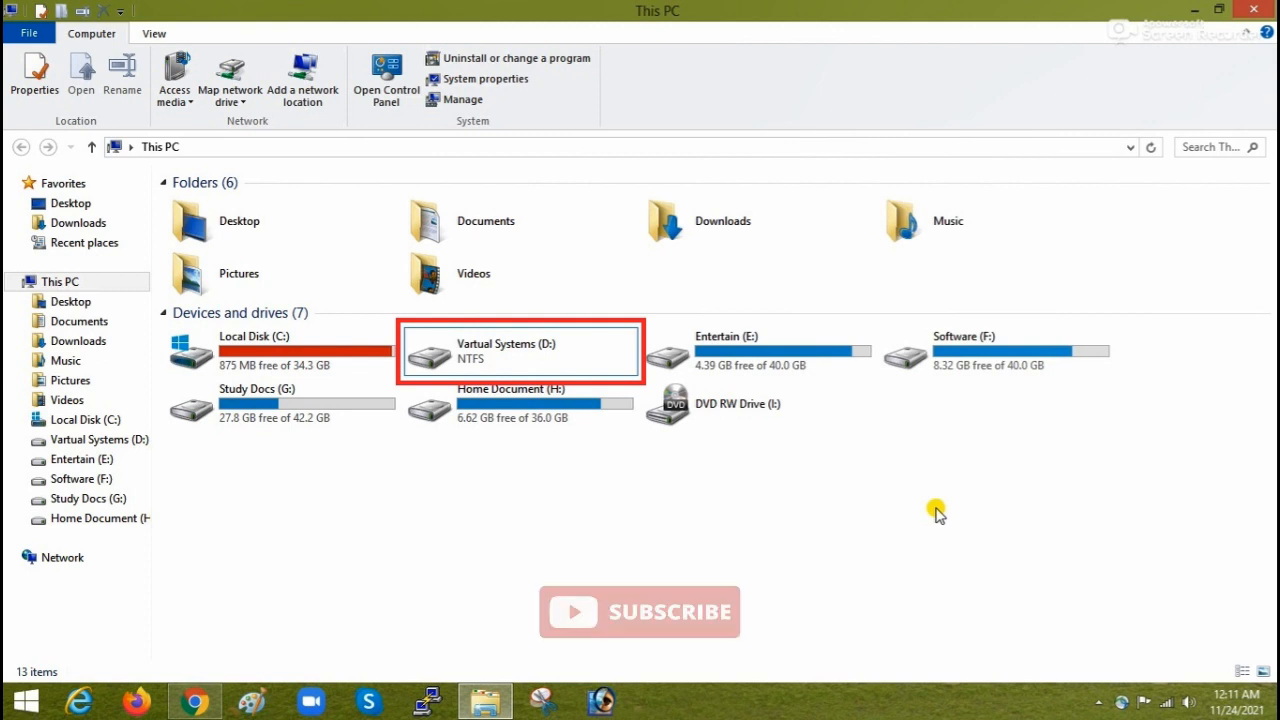
Select Local Disk (D:) in This PC and attempt to open it, hitting the access denied error.
{"action": "left_click", "coordinate": [520, 404]}
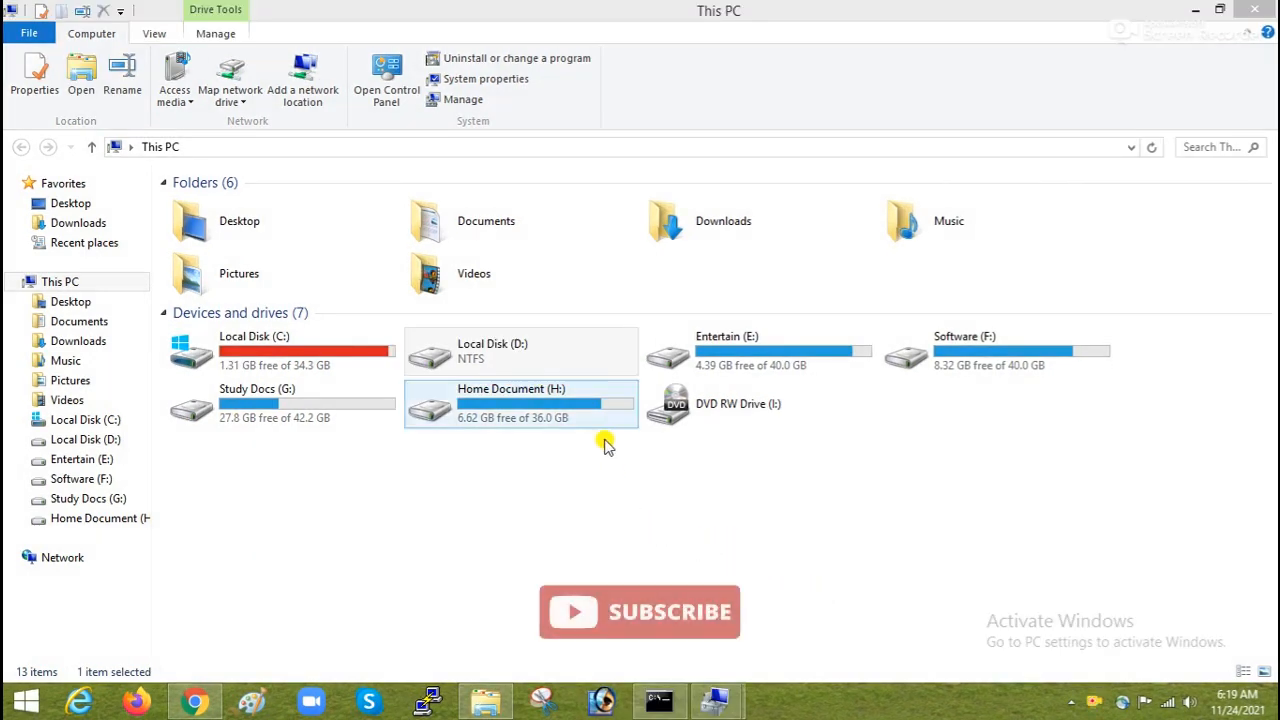
{"action": "double_click", "coordinate": [520, 352]}
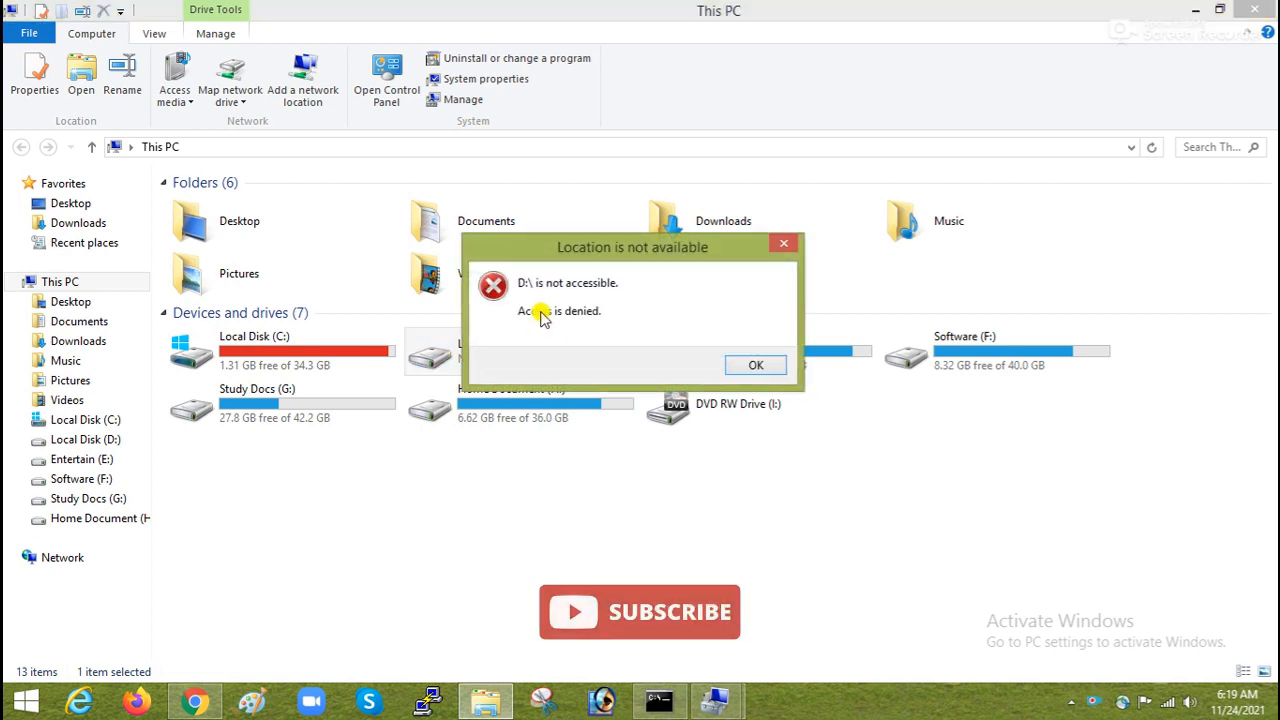
{"action": "mouse_move", "coordinate": [558, 292]}
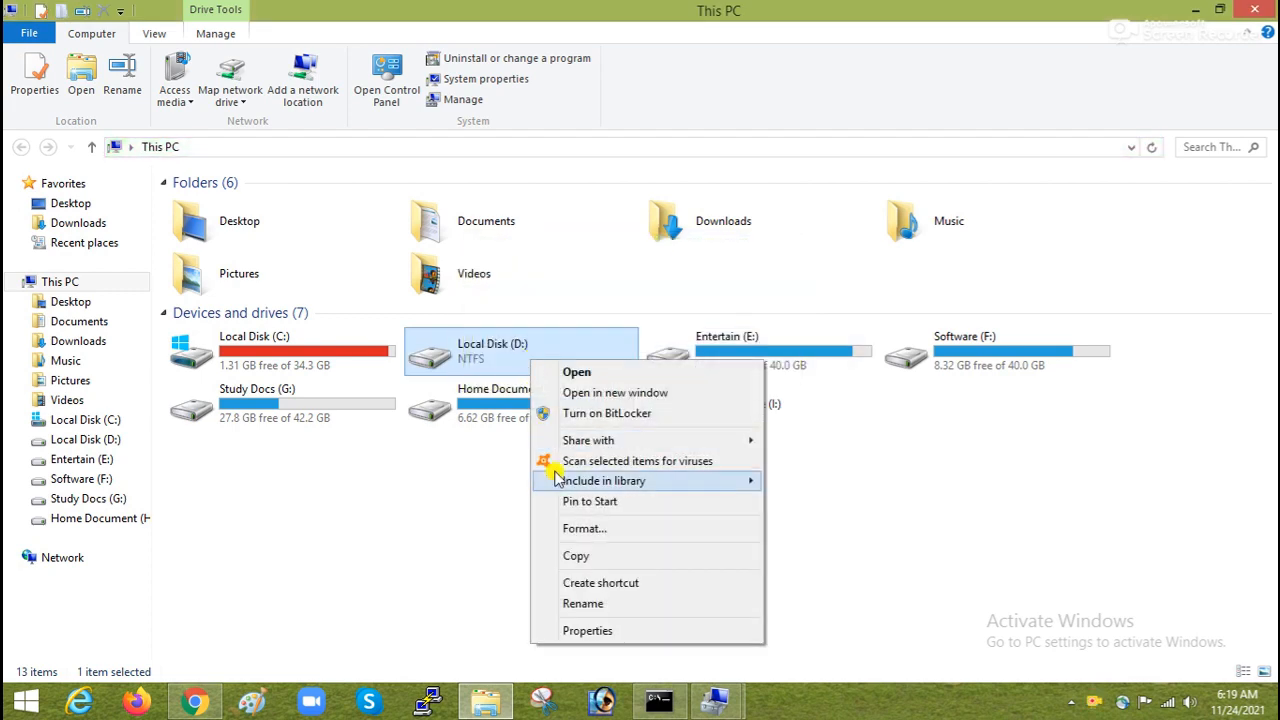
In drive D:'s advanced security settings, change the owner to Authenticated Users.
{"action": "left_click", "coordinate": [588, 630]}
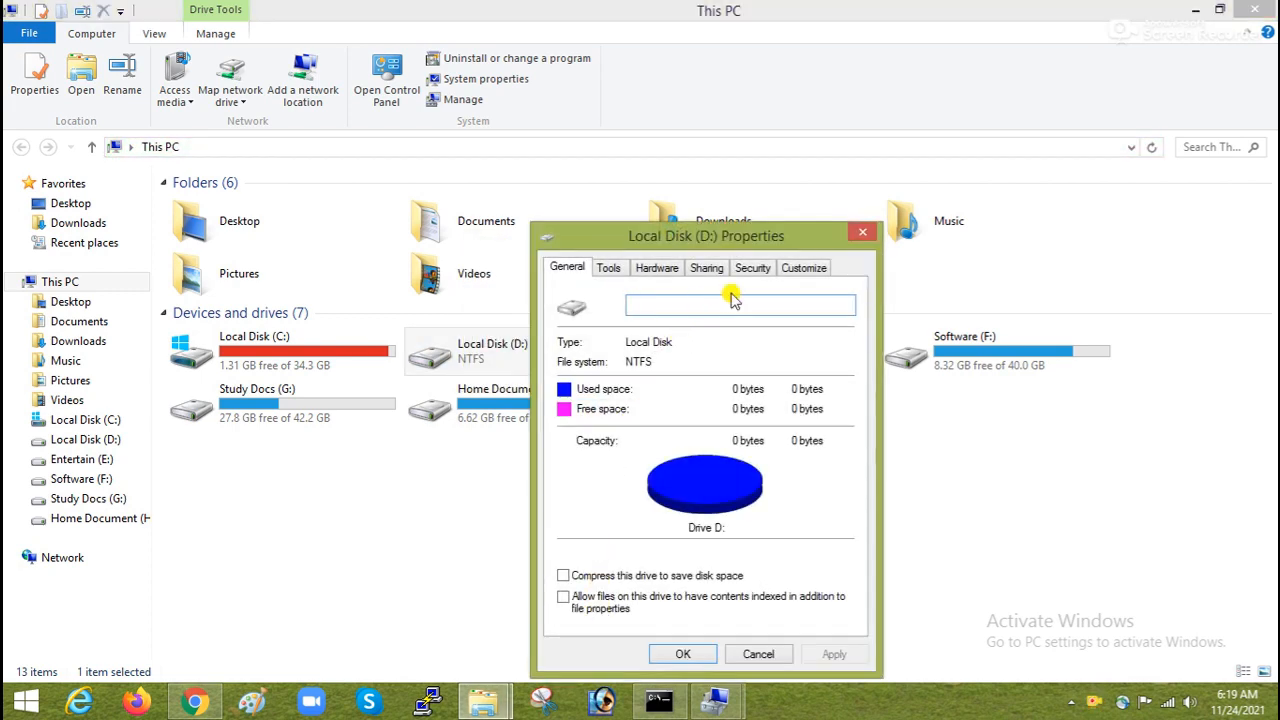
{"action": "left_click", "coordinate": [752, 268]}
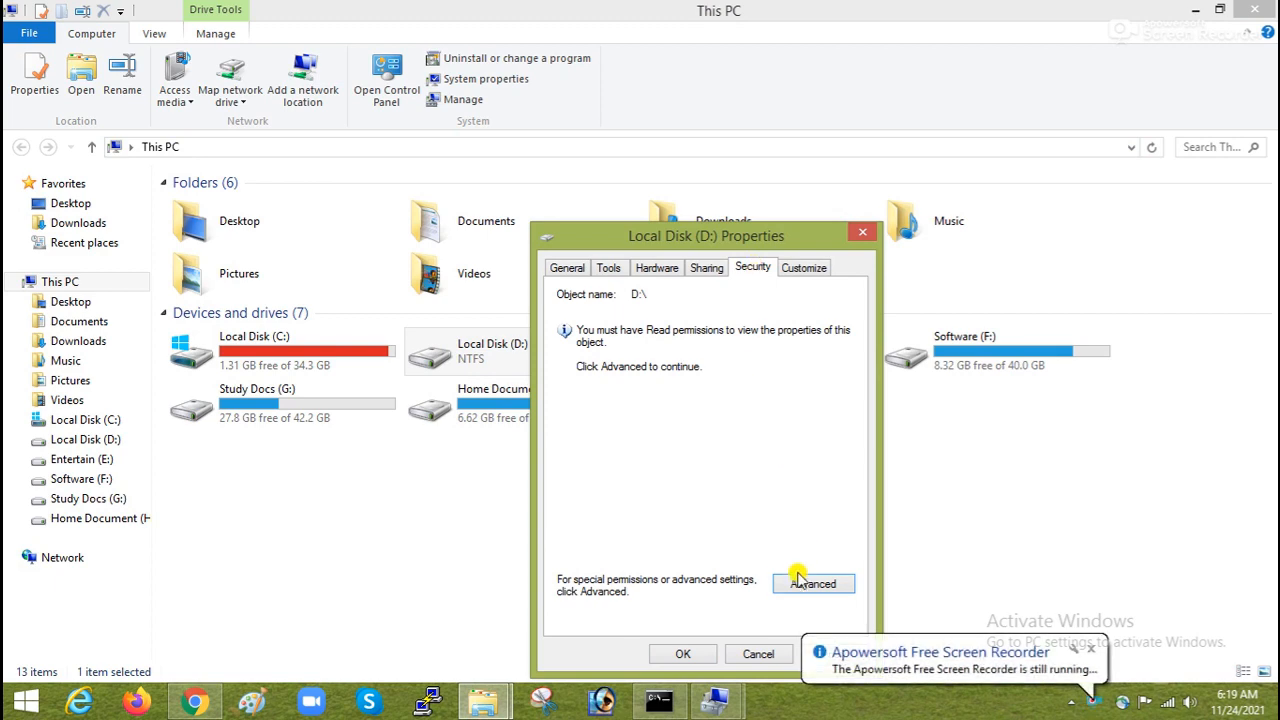
{"action": "left_click", "coordinate": [812, 584]}
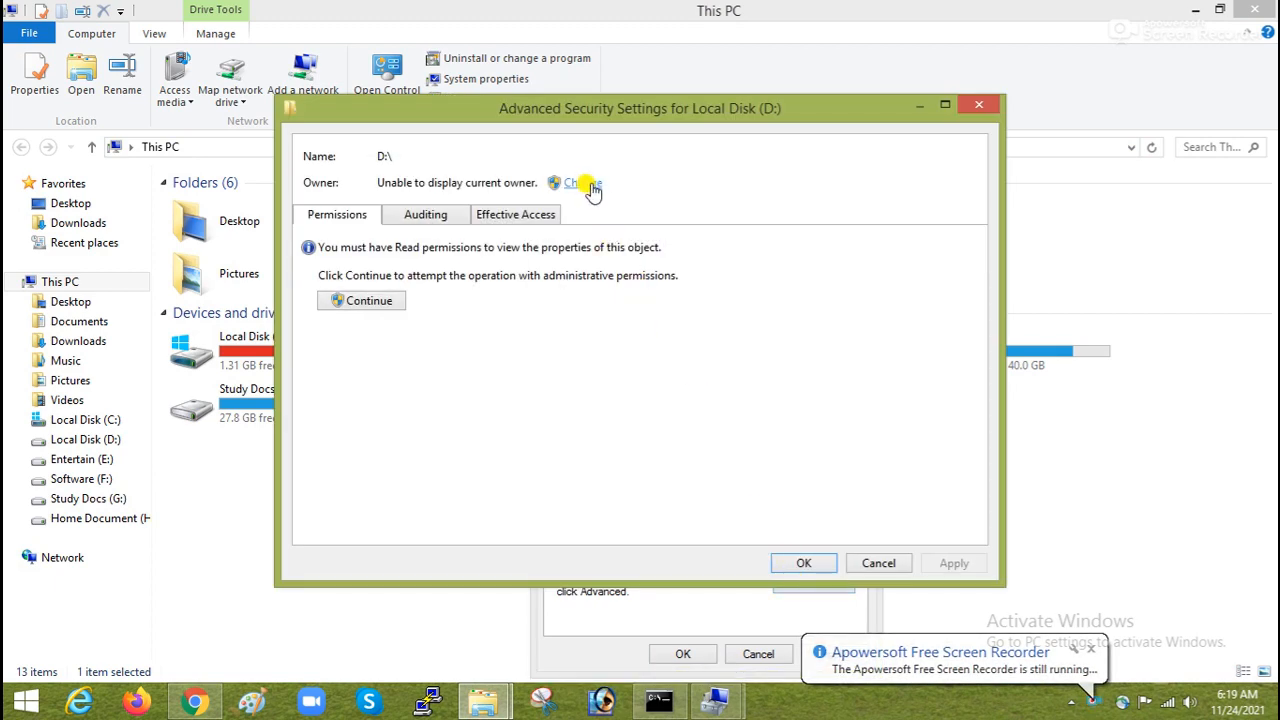
{"action": "left_click", "coordinate": [576, 184]}
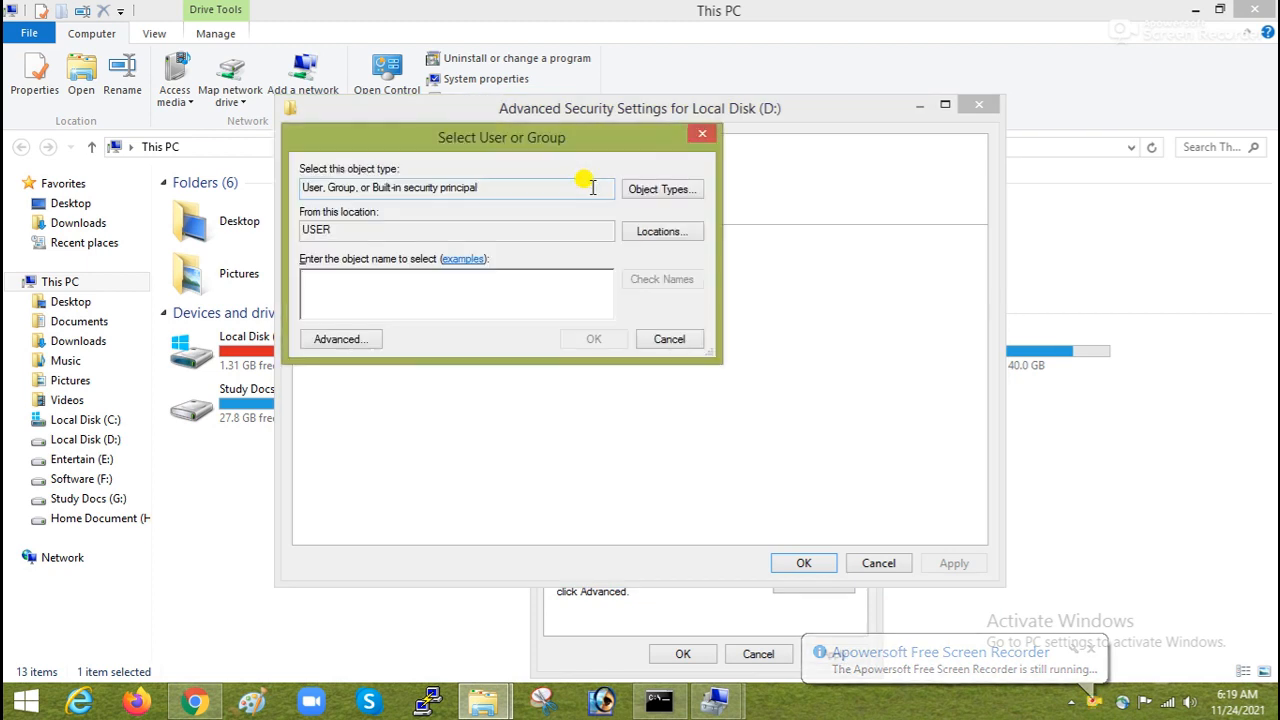
{"action": "type", "text": "a"}
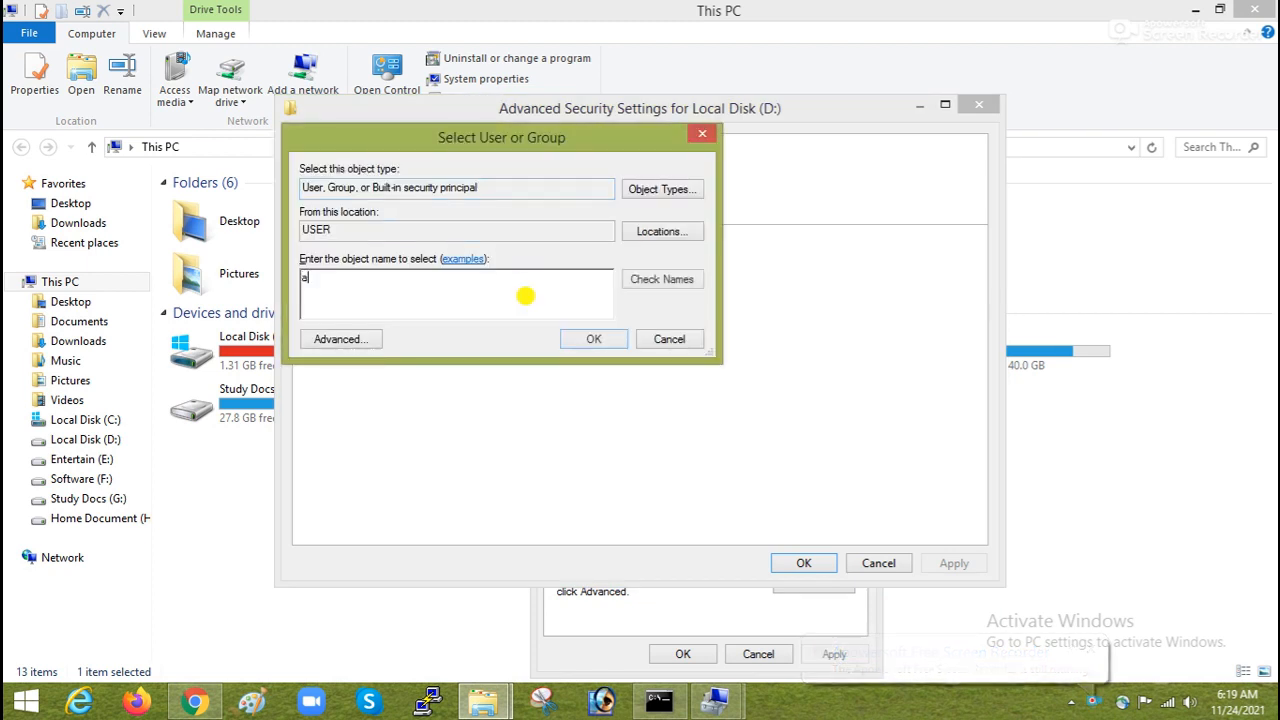
{"action": "left_click", "coordinate": [662, 280]}
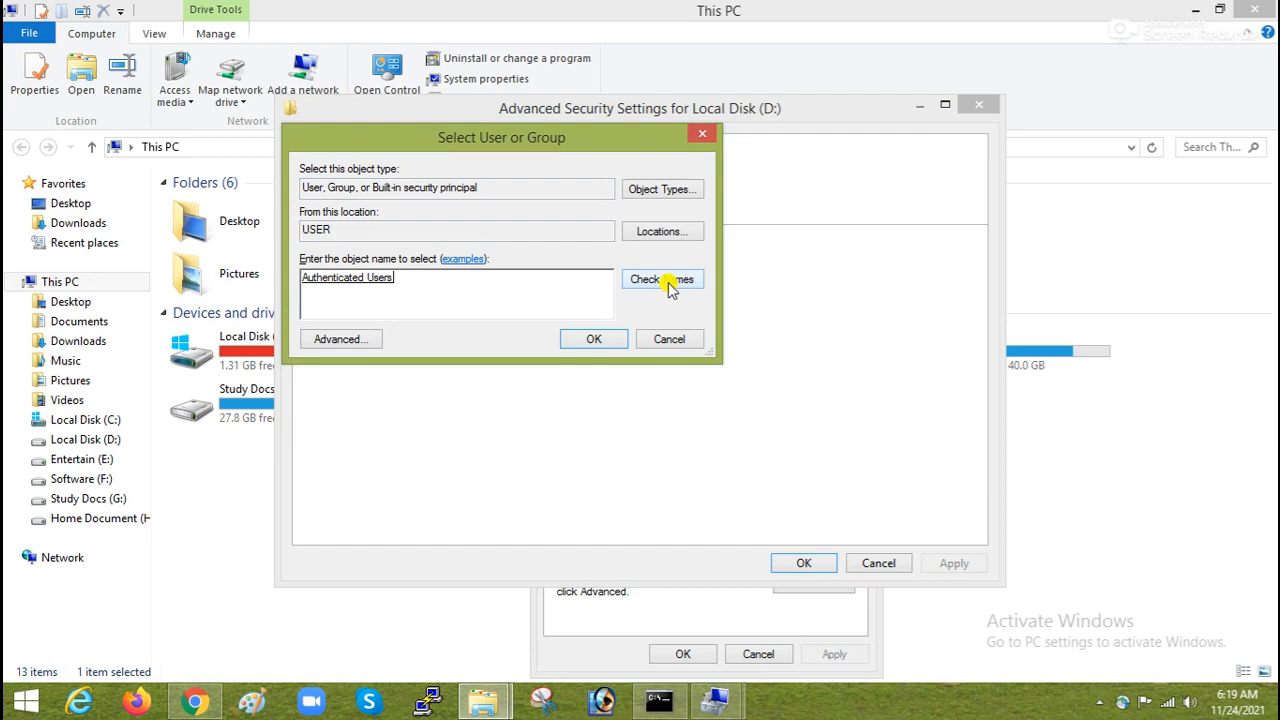
{"action": "left_click", "coordinate": [592, 338]}
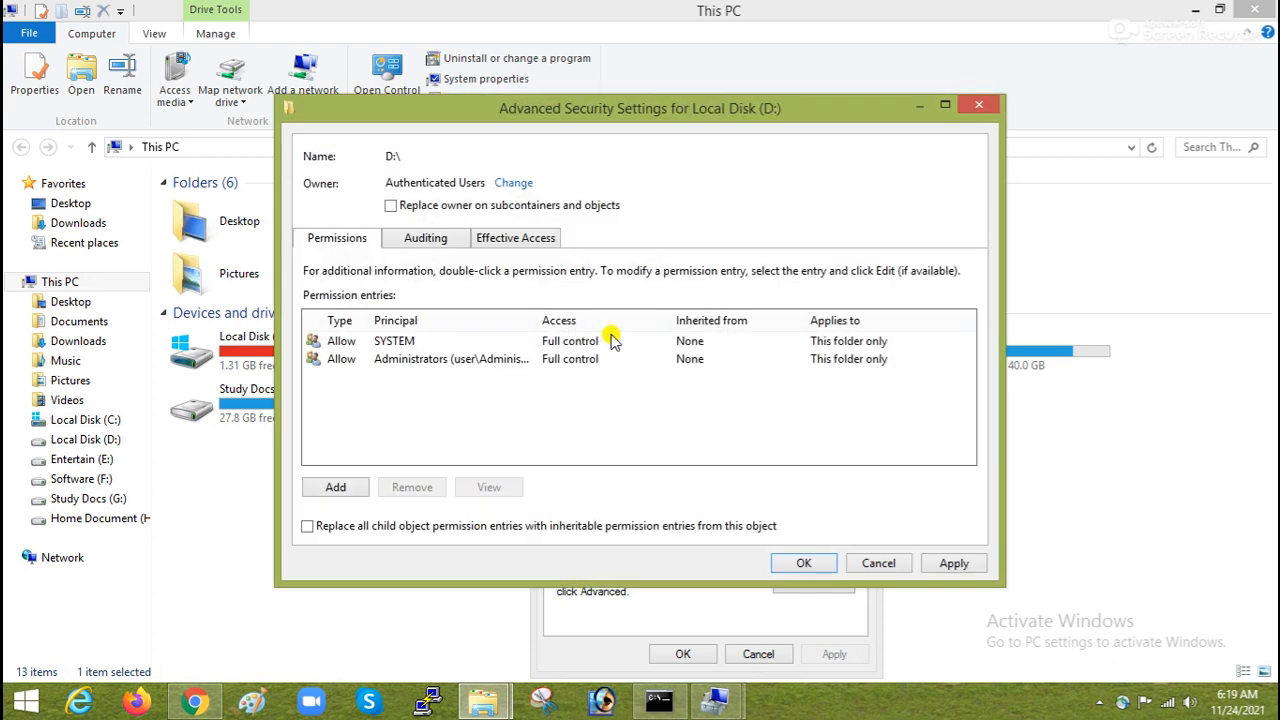
Apply the ownership change, close the properties, and confirm drive D: still gives access denied.
{"action": "left_click", "coordinate": [952, 562]}
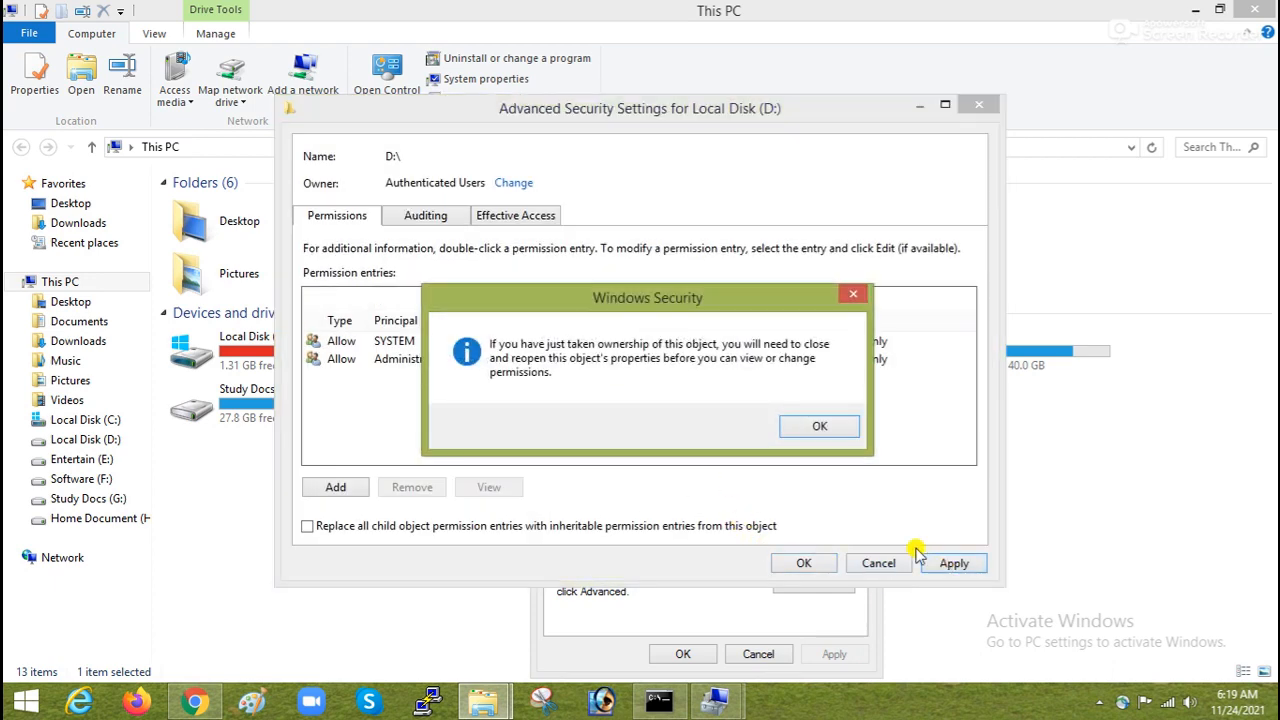
{"action": "left_click", "coordinate": [820, 426]}
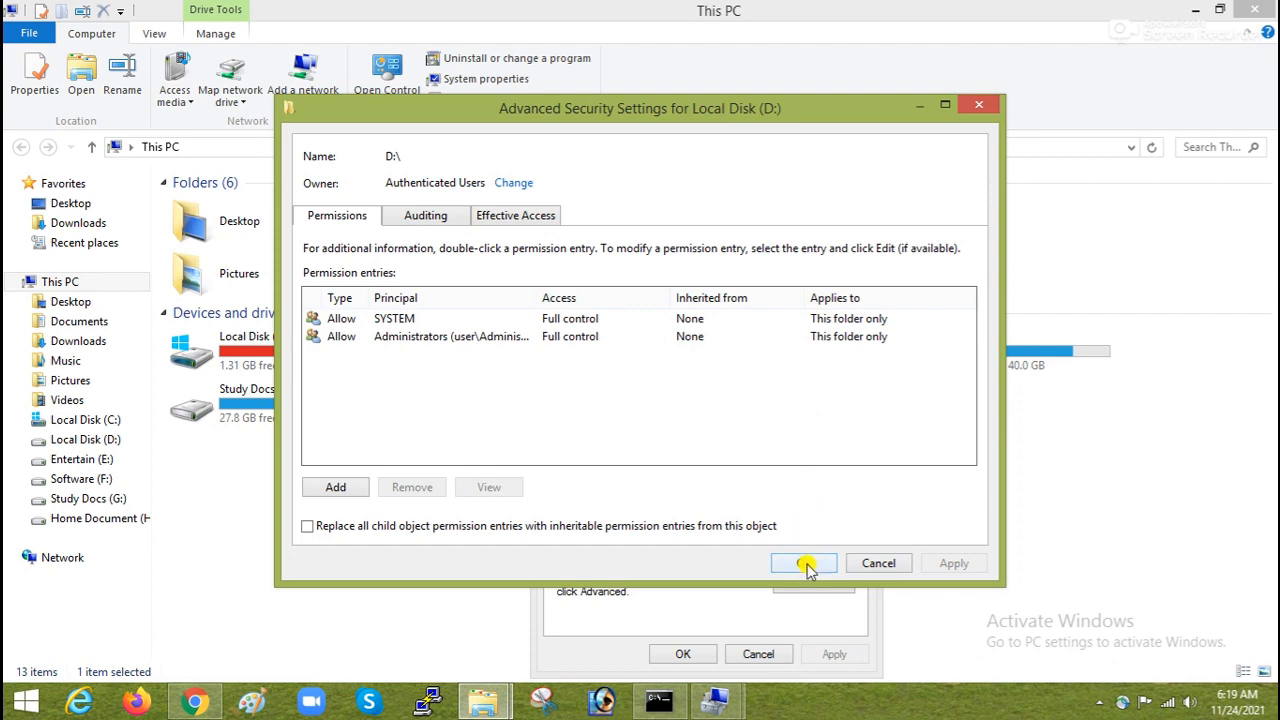
{"action": "left_click", "coordinate": [804, 564]}
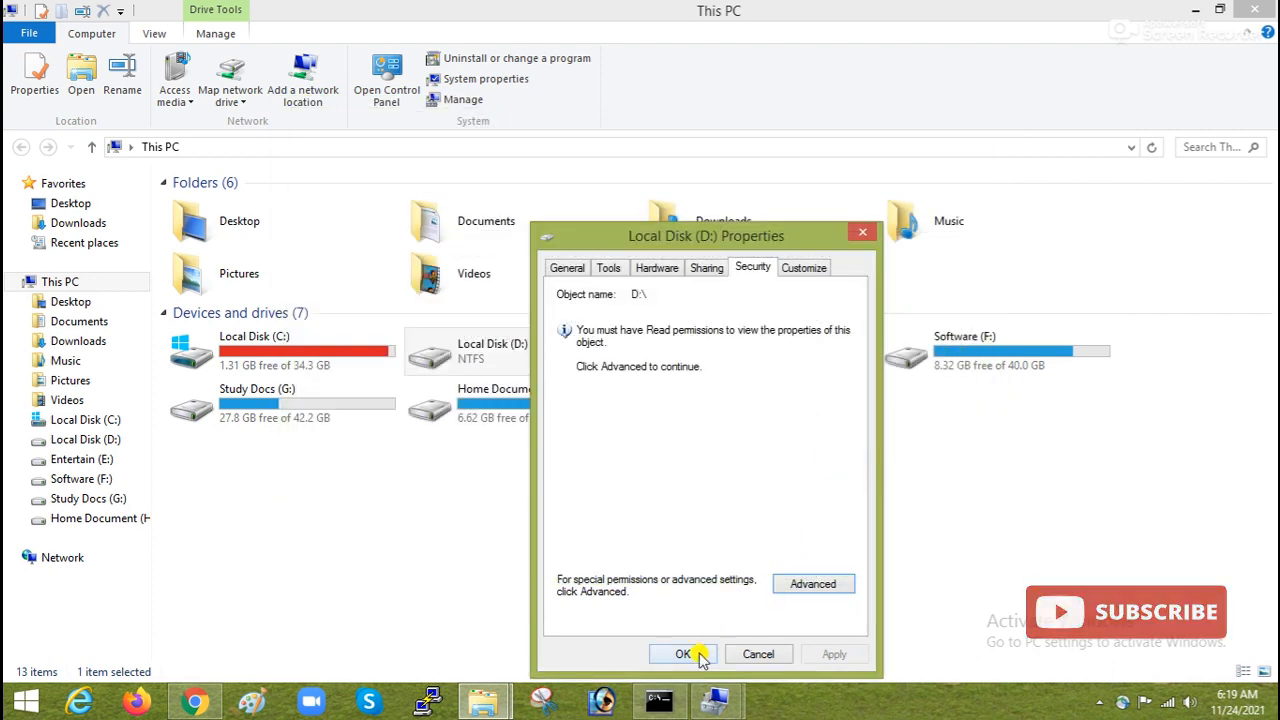
{"action": "left_click", "coordinate": [682, 652]}
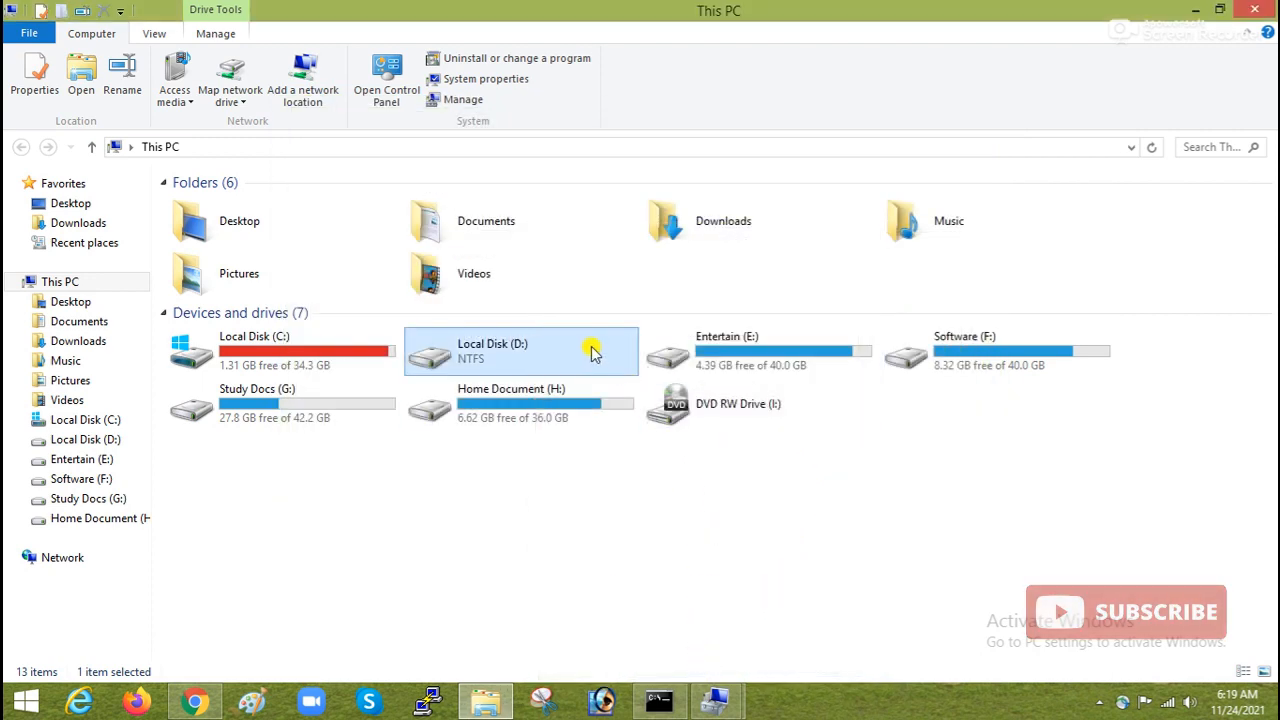
{"action": "double_click", "coordinate": [520, 352]}
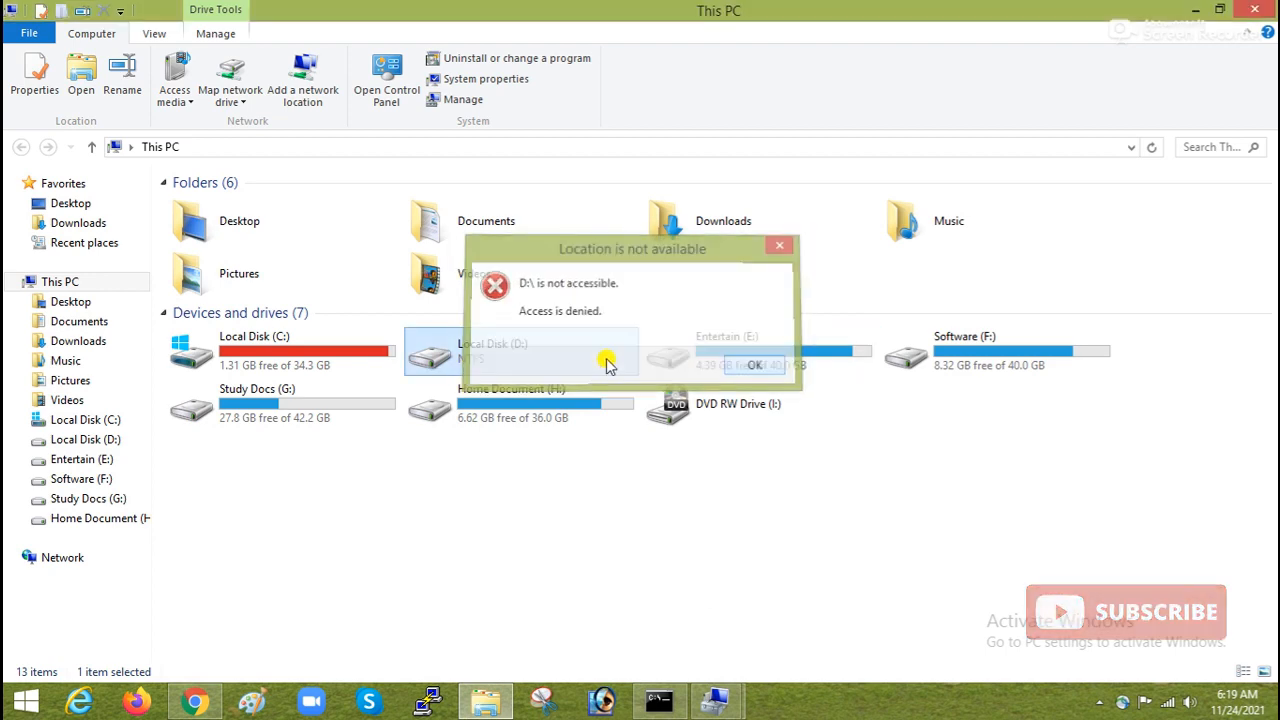
{"action": "left_click", "coordinate": [756, 364]}
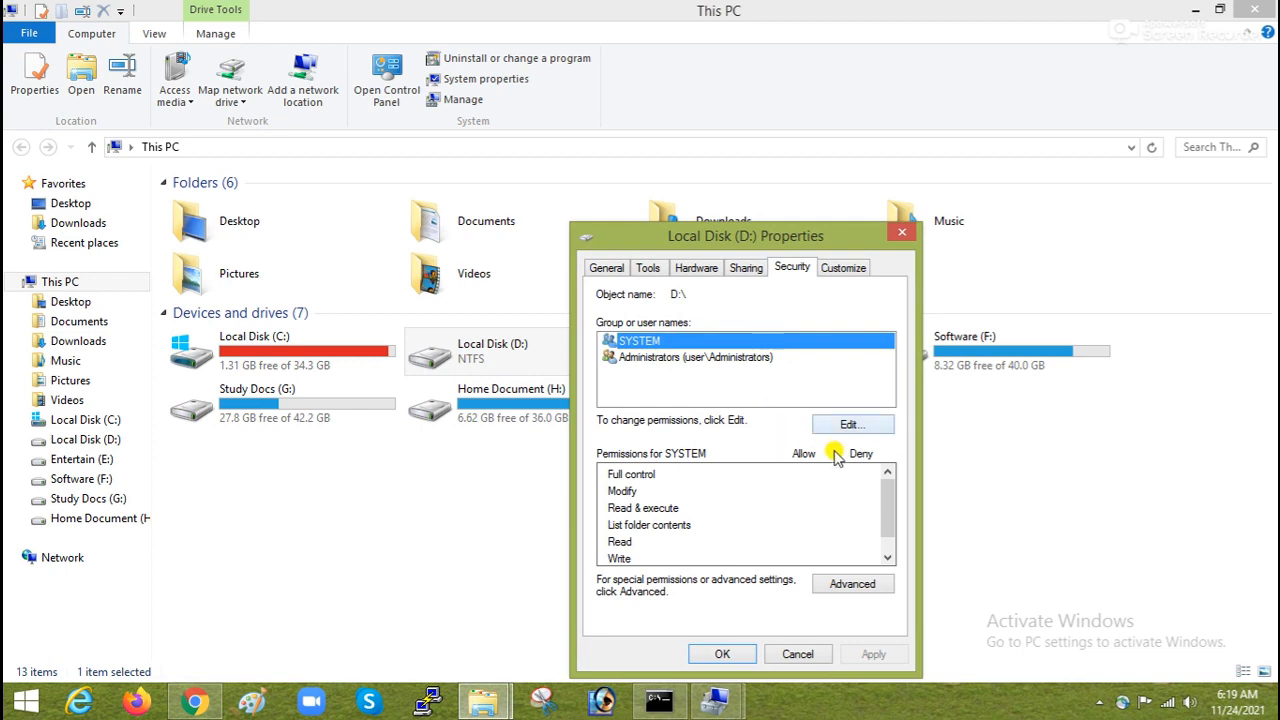
Add Authenticated Users (resolved from 'au') to the groups holding permissions on drive D:.
{"action": "left_click", "coordinate": [852, 424]}
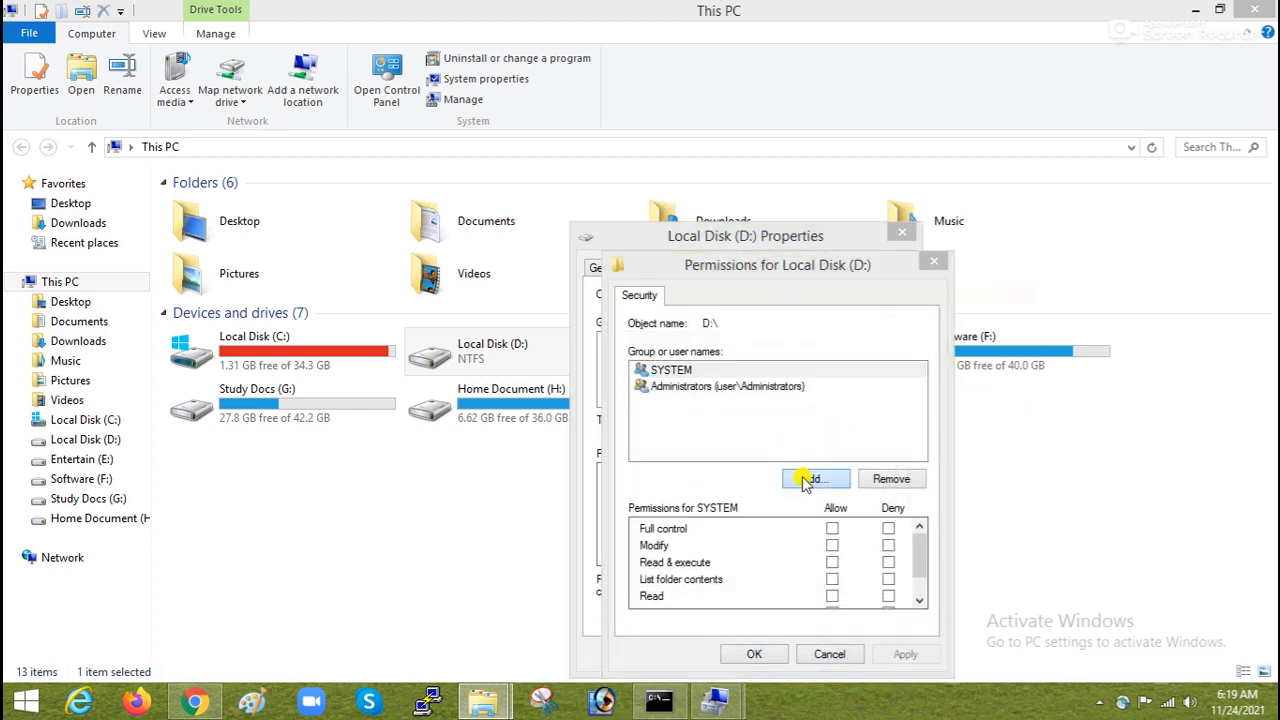
{"action": "left_click", "coordinate": [816, 478]}
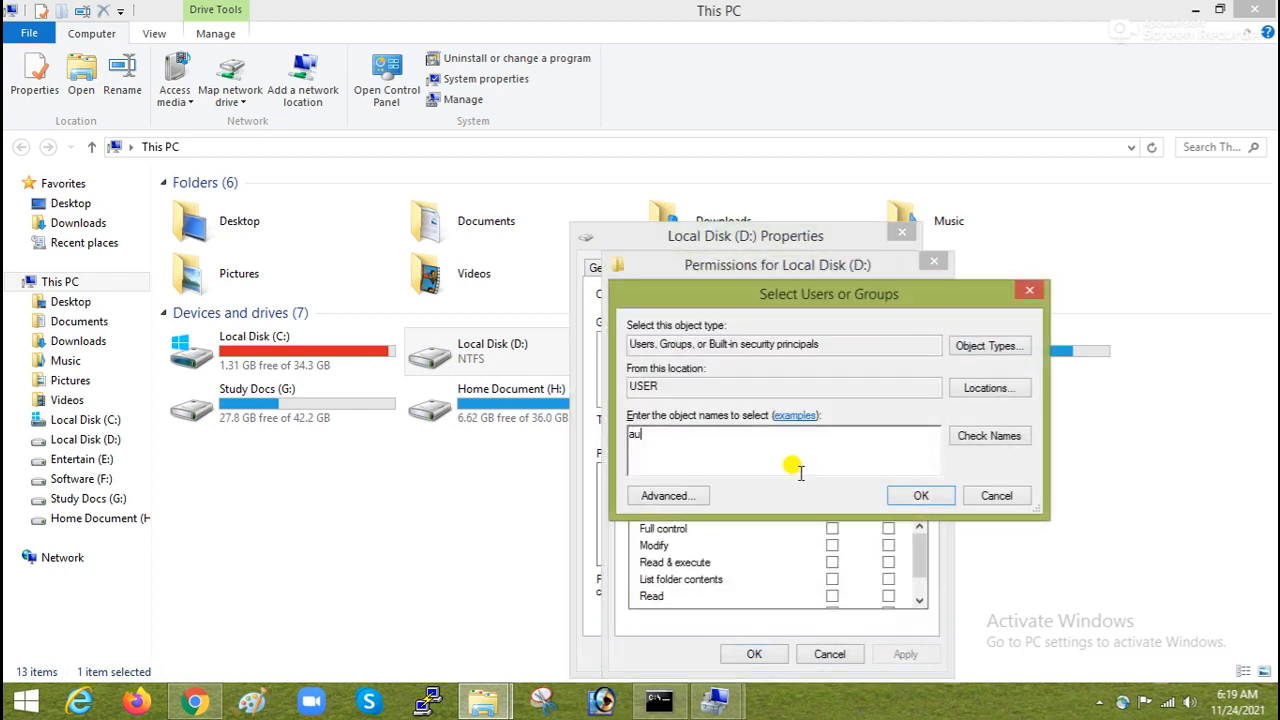
{"action": "left_click", "coordinate": [988, 436]}
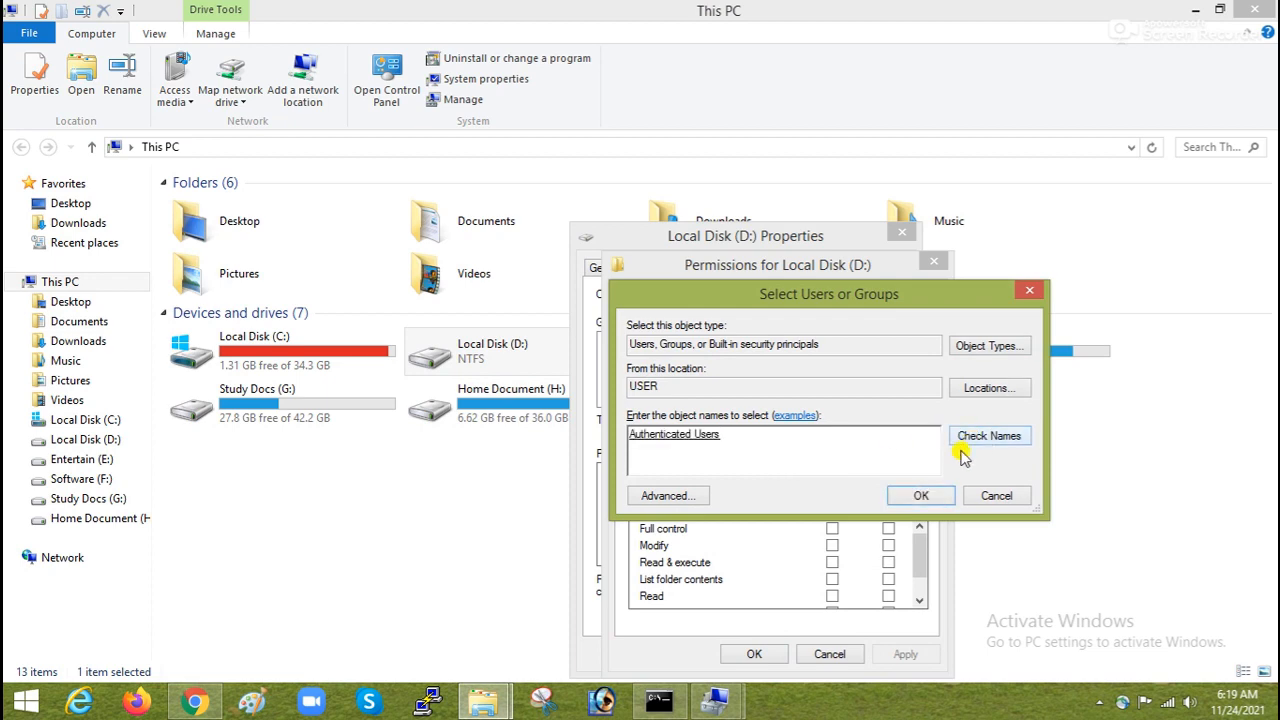
{"action": "left_click", "coordinate": [920, 496]}
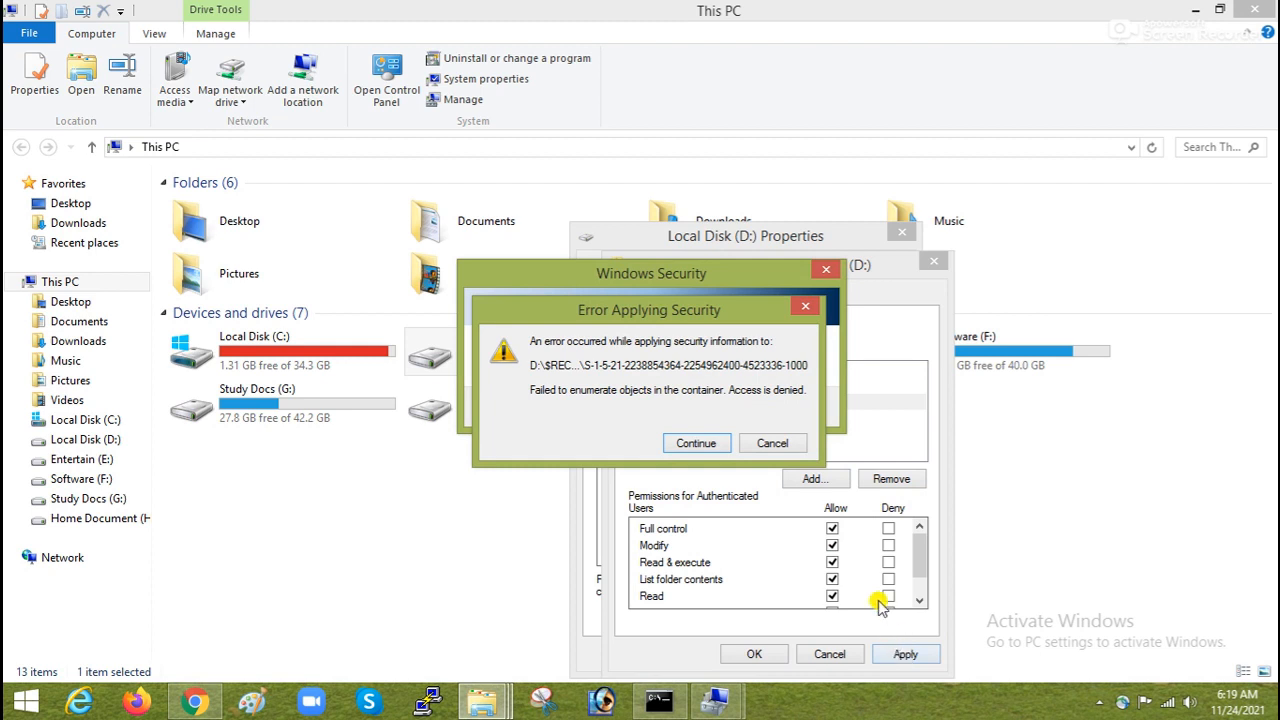
Continue past each Error Applying Security prompt, including System Volume Information, then close drive D:'s properties.
{"action": "left_click", "coordinate": [696, 444]}
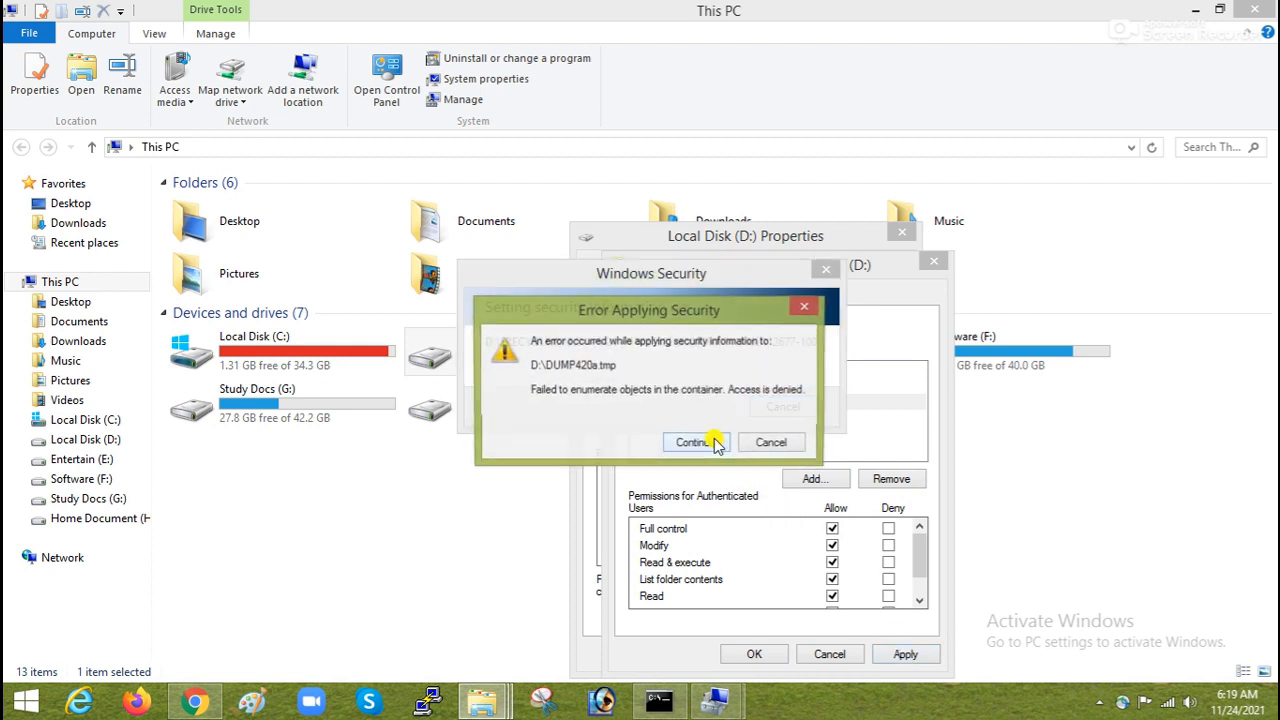
{"action": "left_click", "coordinate": [696, 442]}
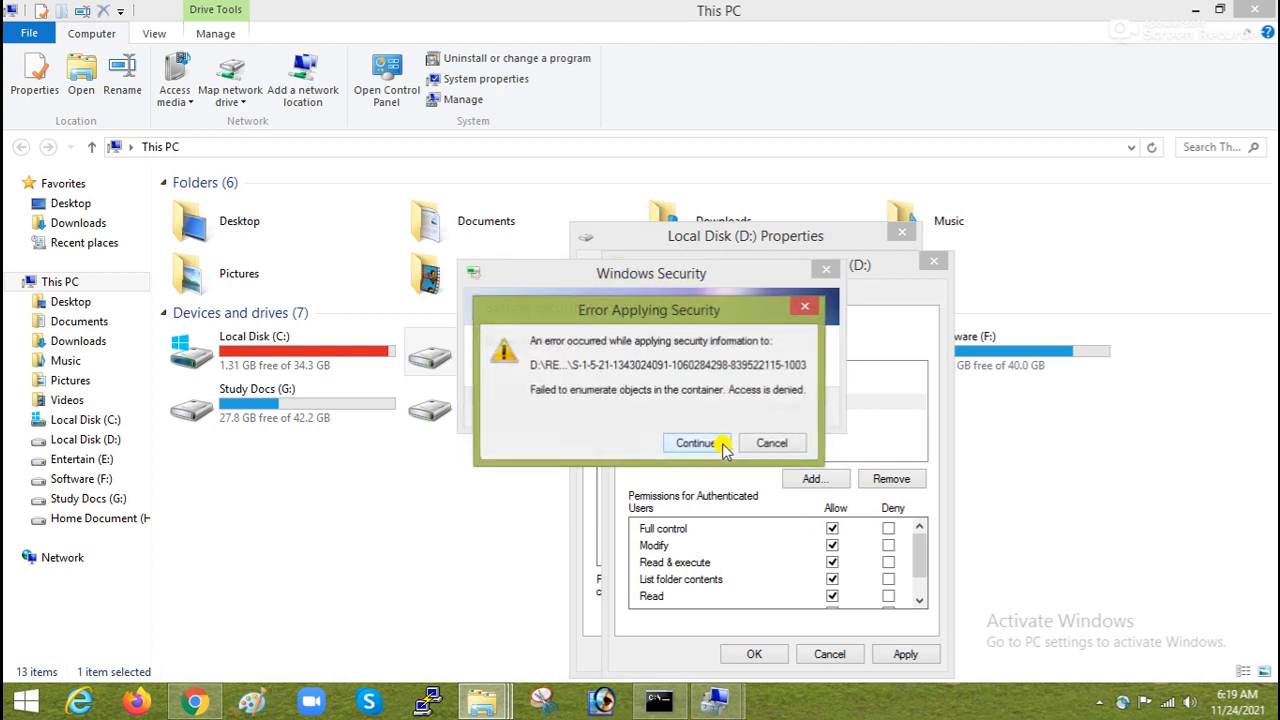
{"action": "left_click", "coordinate": [696, 444]}
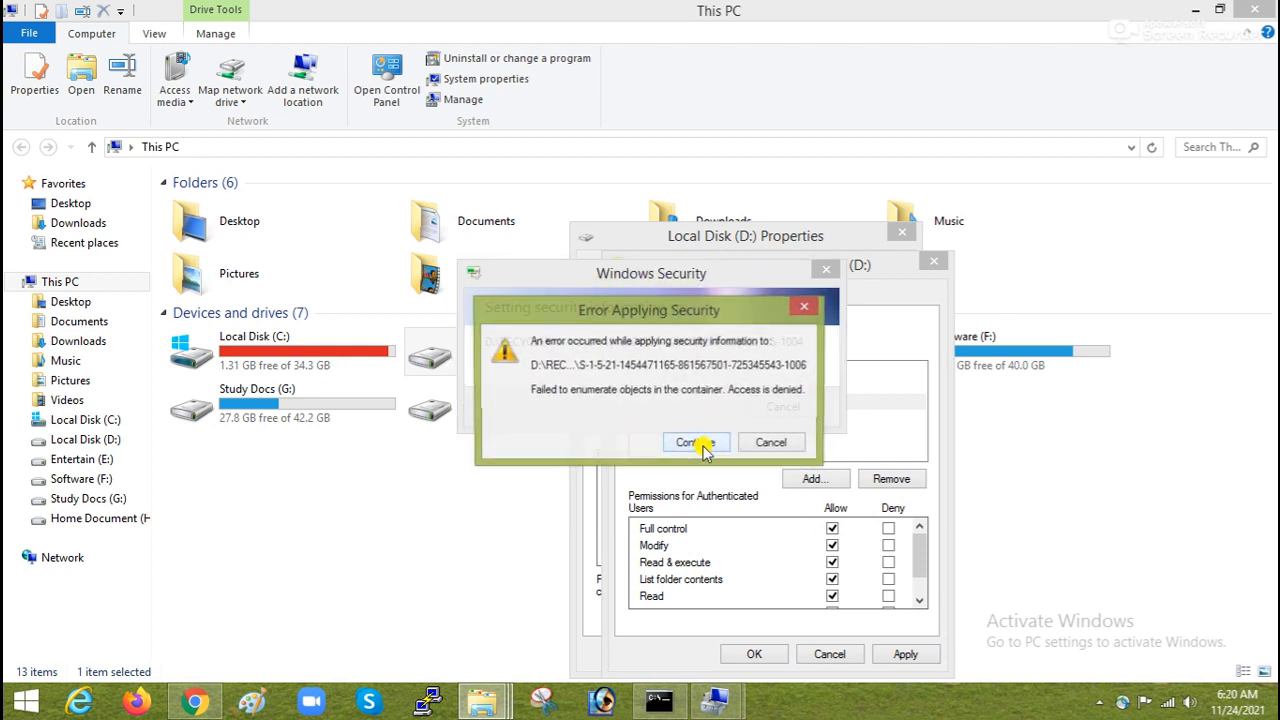
{"action": "left_click", "coordinate": [696, 444]}
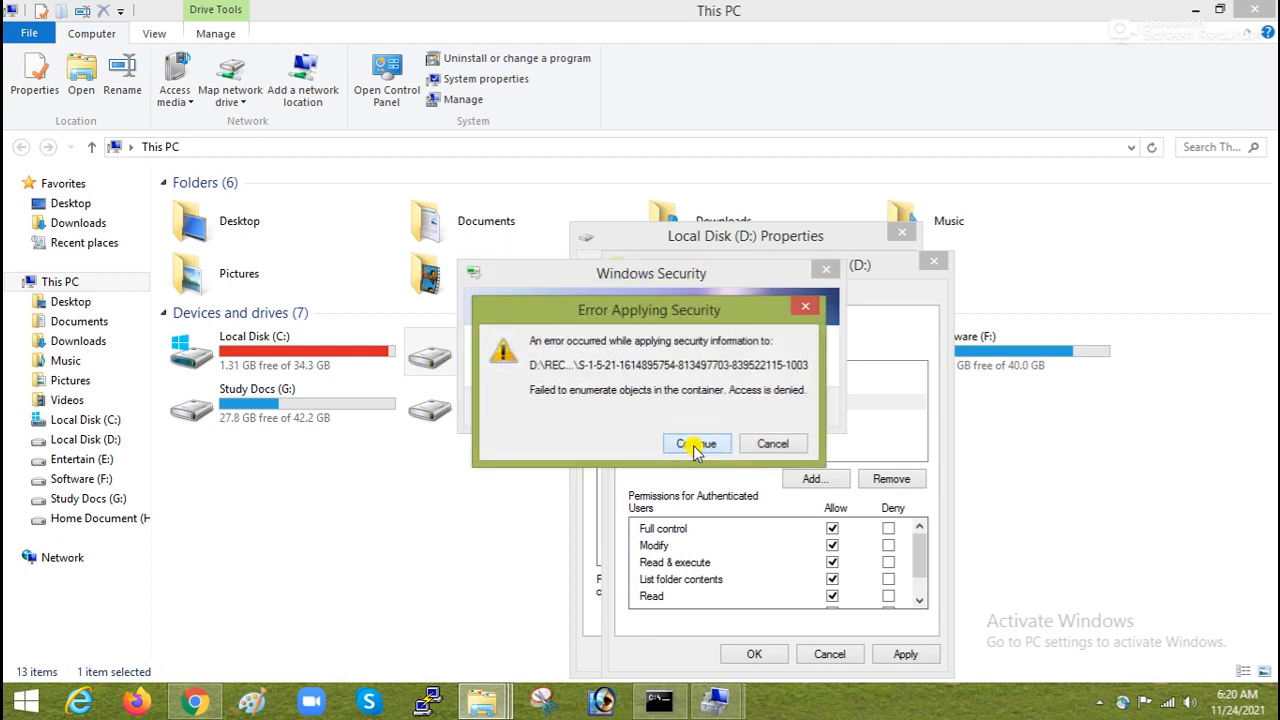
{"action": "left_click", "coordinate": [696, 444]}
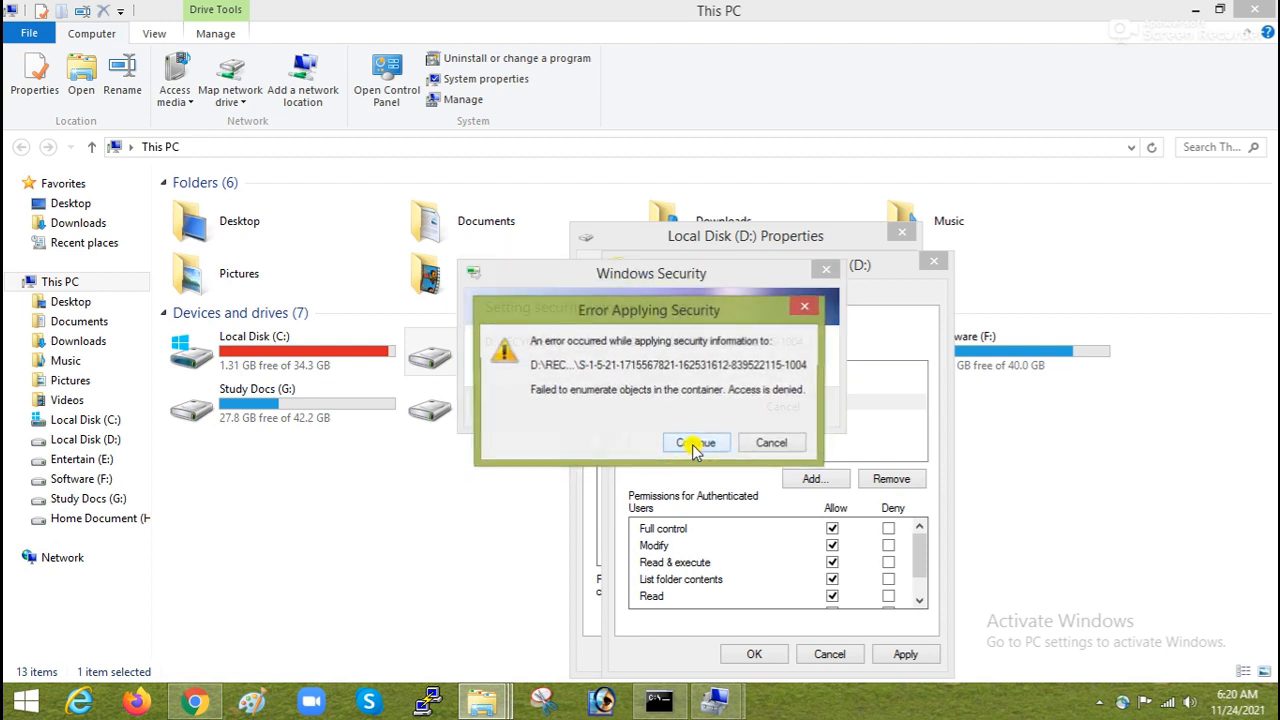
{"action": "left_click", "coordinate": [696, 444]}
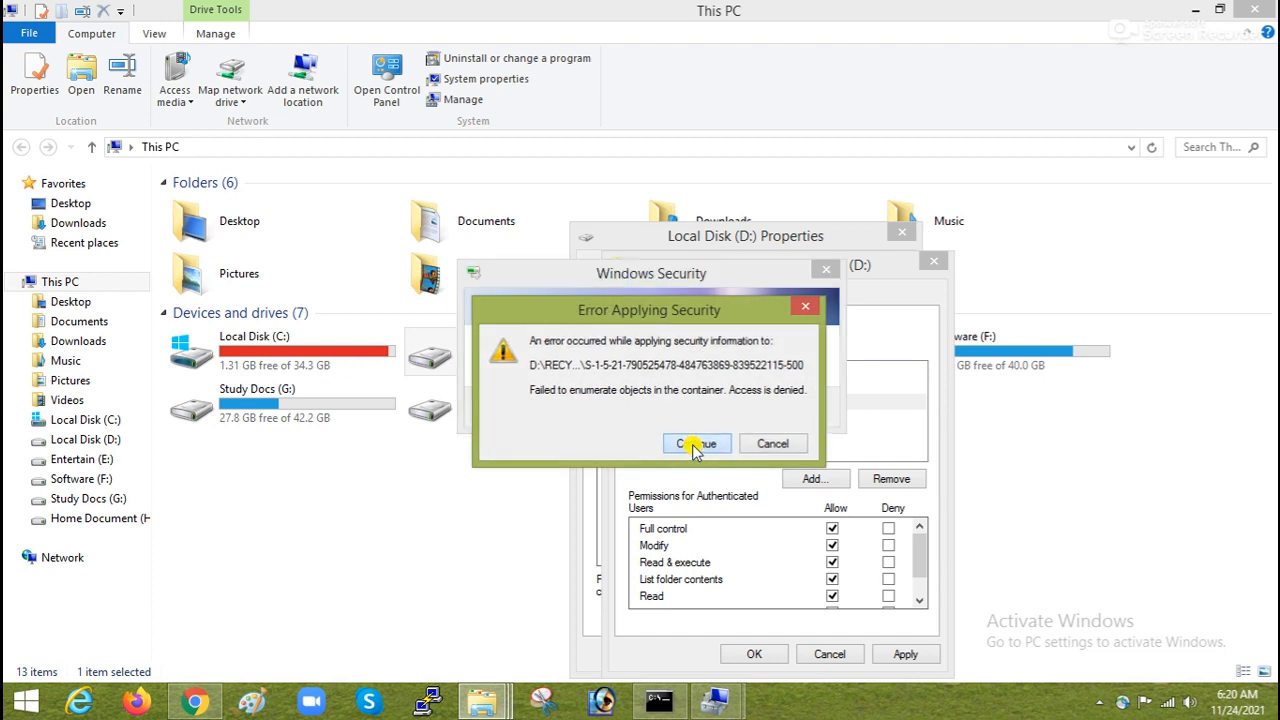
{"action": "left_click", "coordinate": [696, 444]}
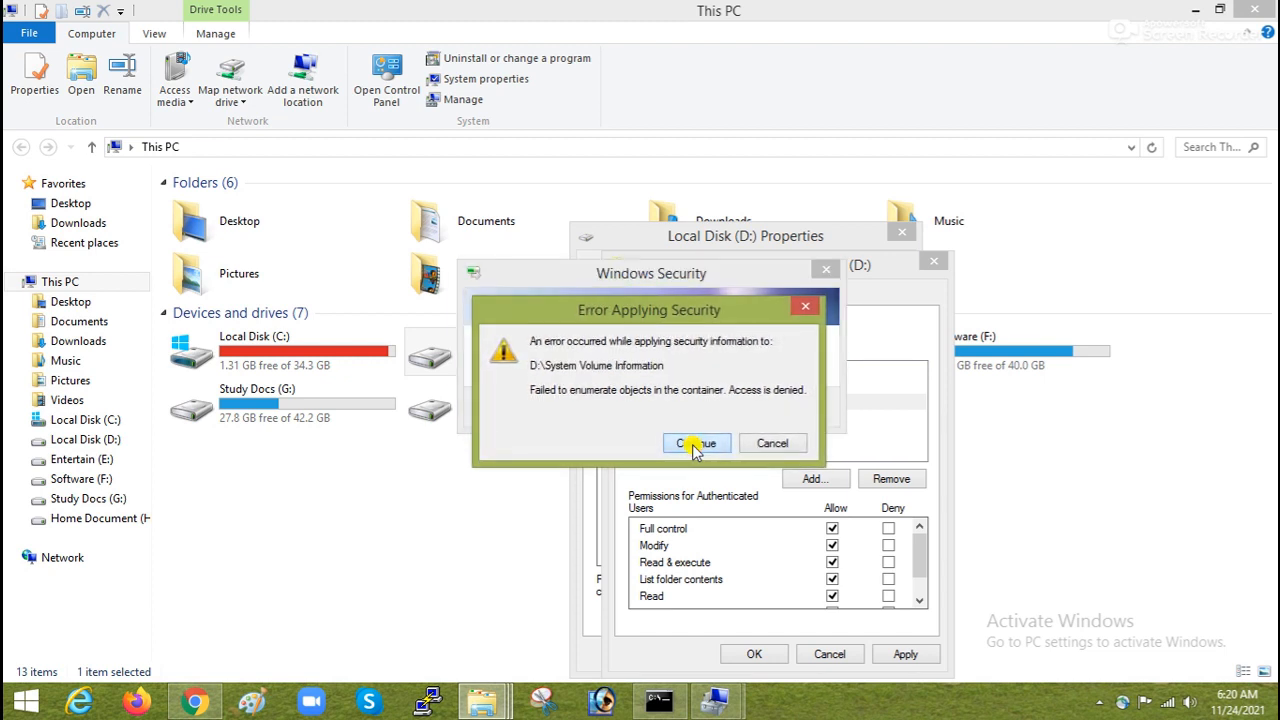
{"action": "left_click", "coordinate": [696, 444]}
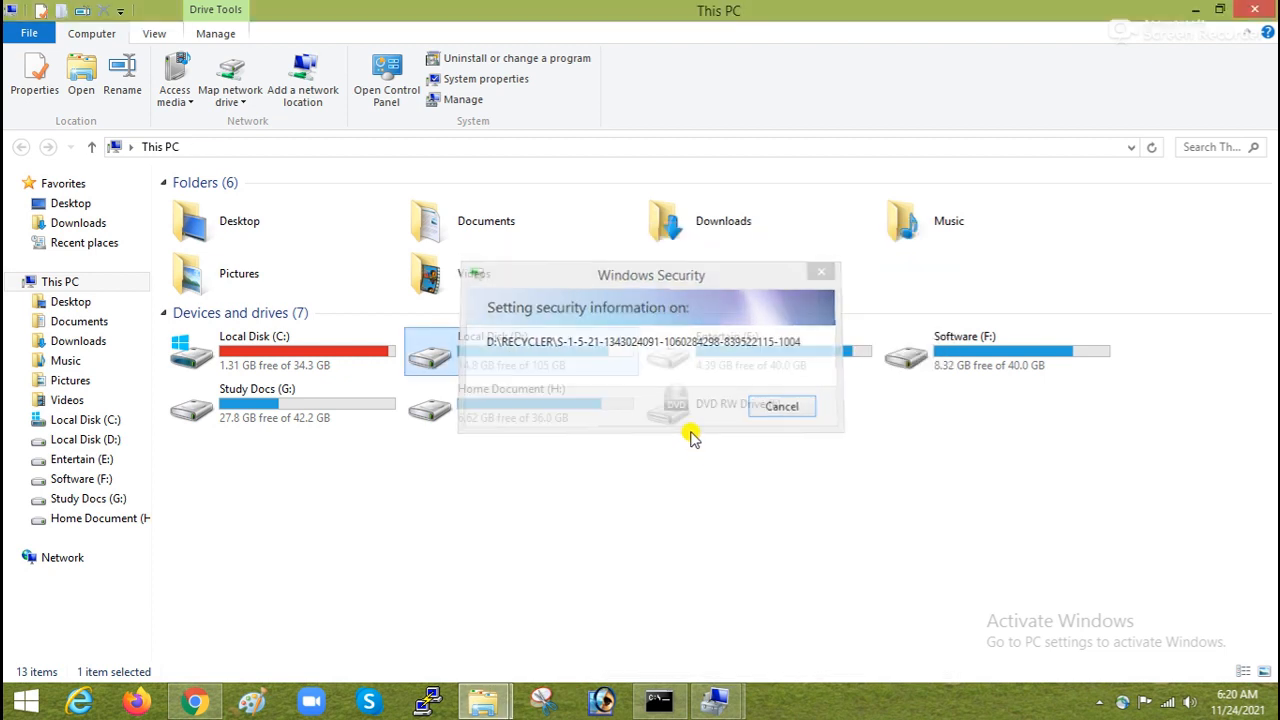
{"action": "left_click", "coordinate": [780, 406]}
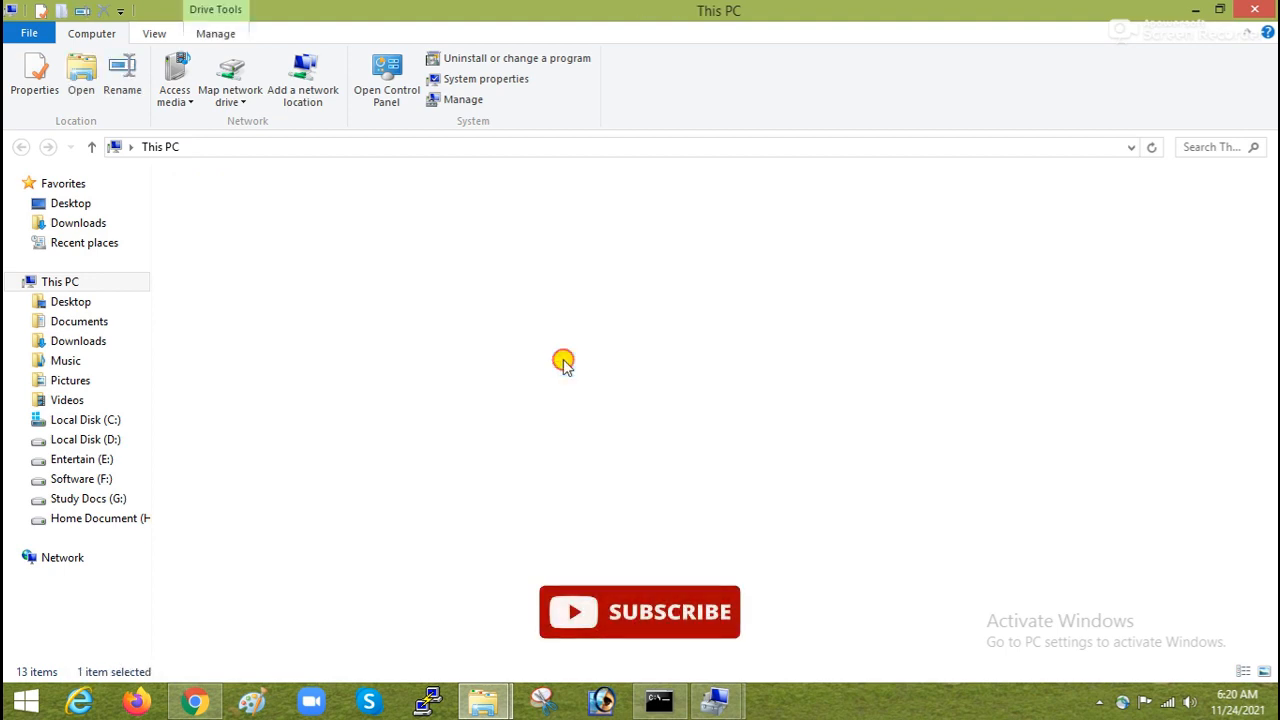